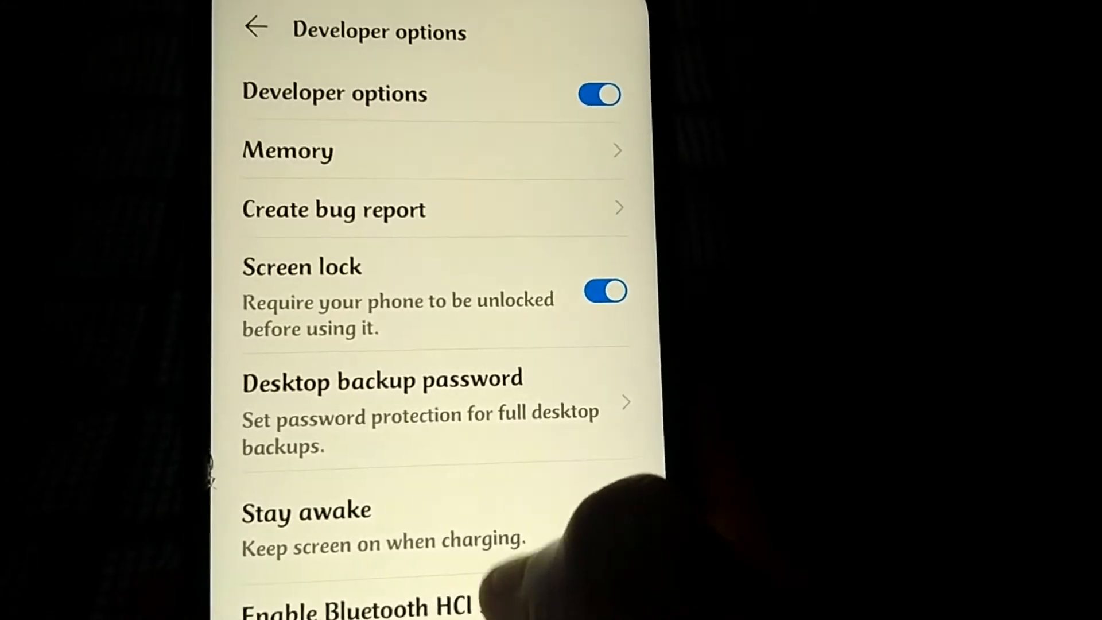
- Scroll Developer options down to the Debugging section with the USB debugging toggle
scroll("down", 3)
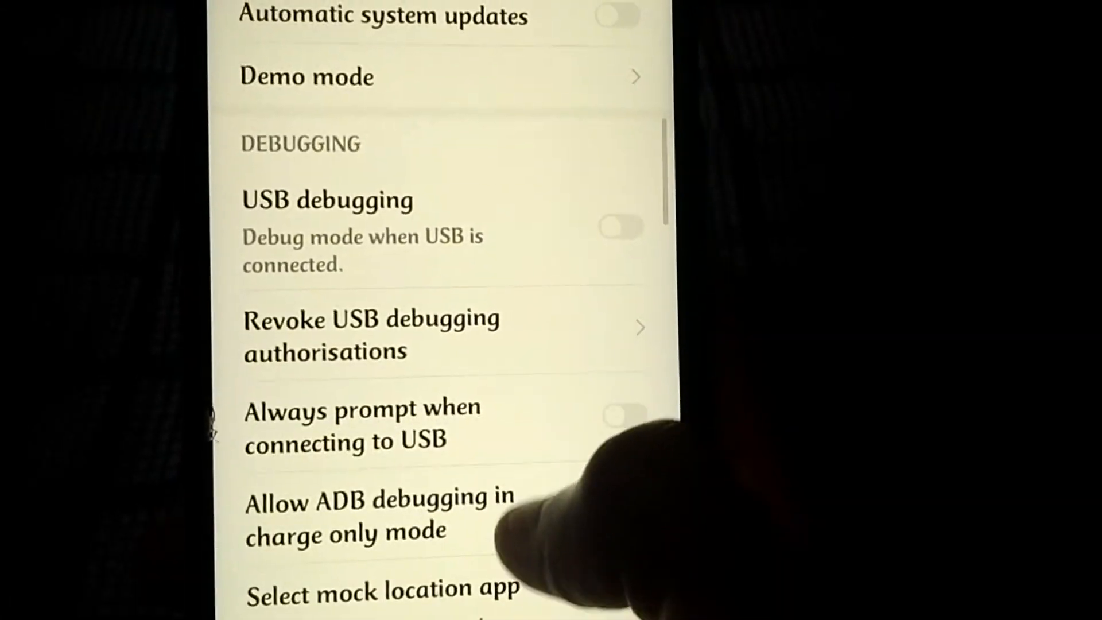
scroll("down", 3)
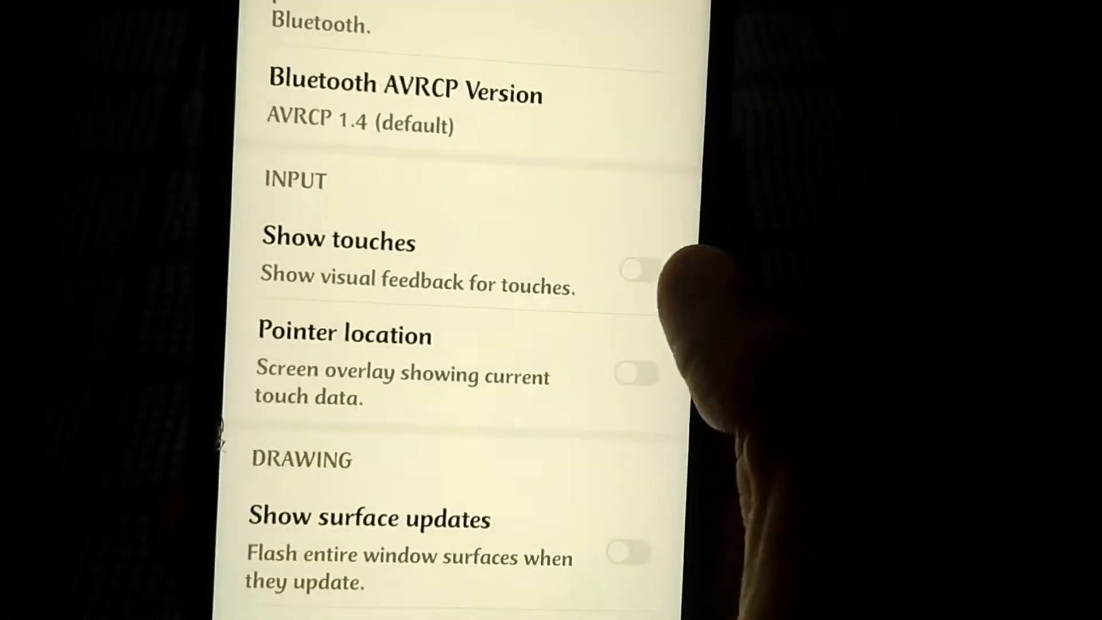
- Point out the Show touches toggle in the Input section
left_click(636, 273)
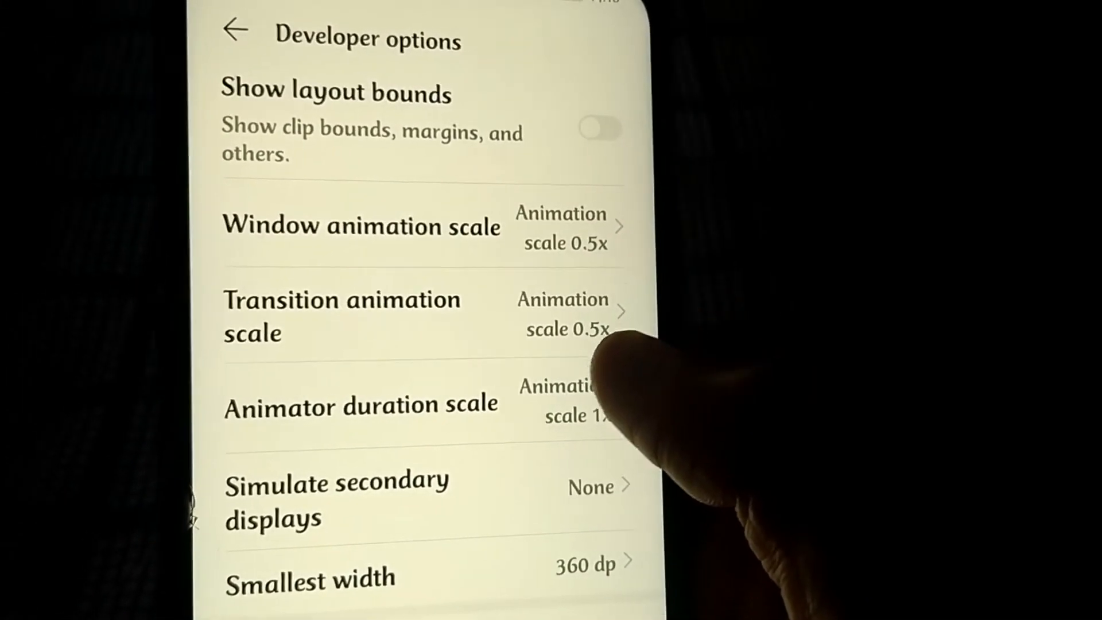
- Scroll to the Drawing section showing Window, Transition and Animator duration scales at 0.5x
scroll("down", 3)
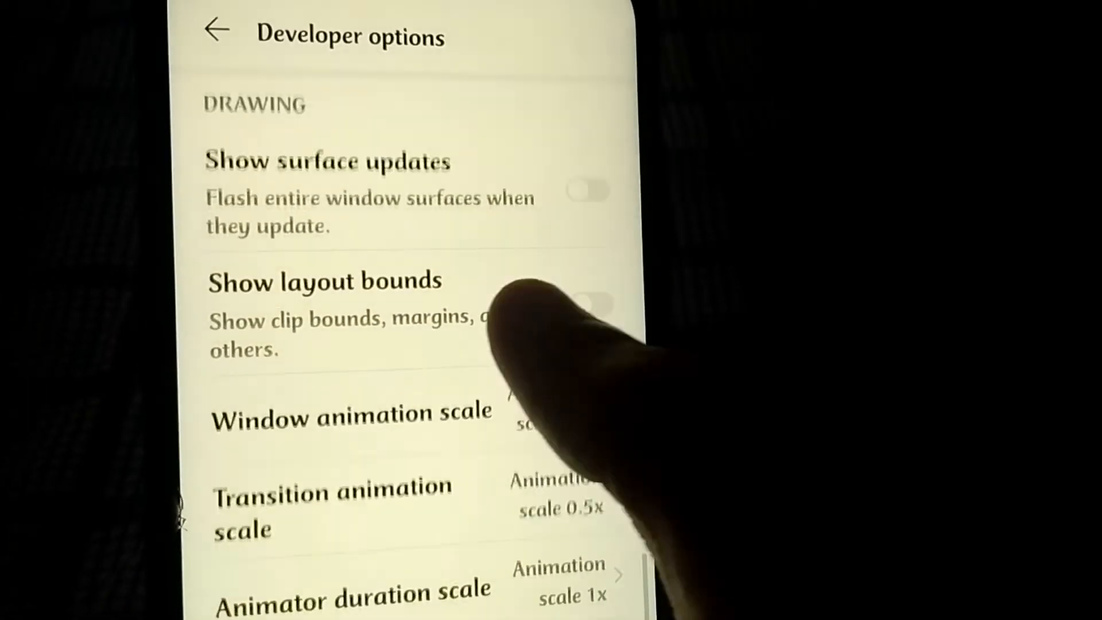
scroll("up", 3)
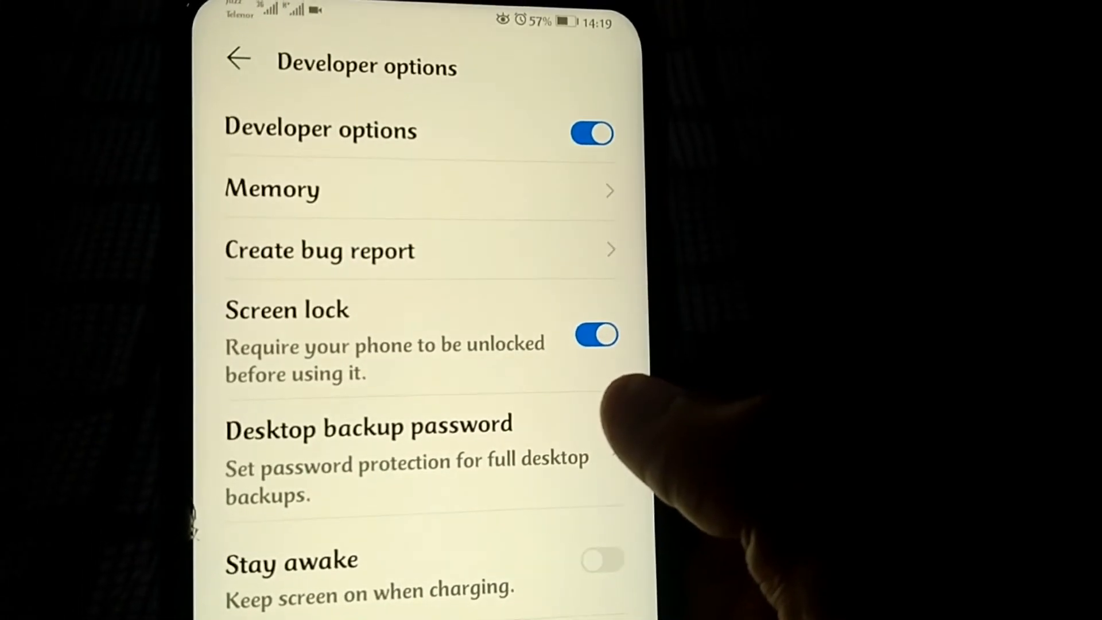
- Scroll back to the top where the Developer options switch is on
scroll("up", 3)
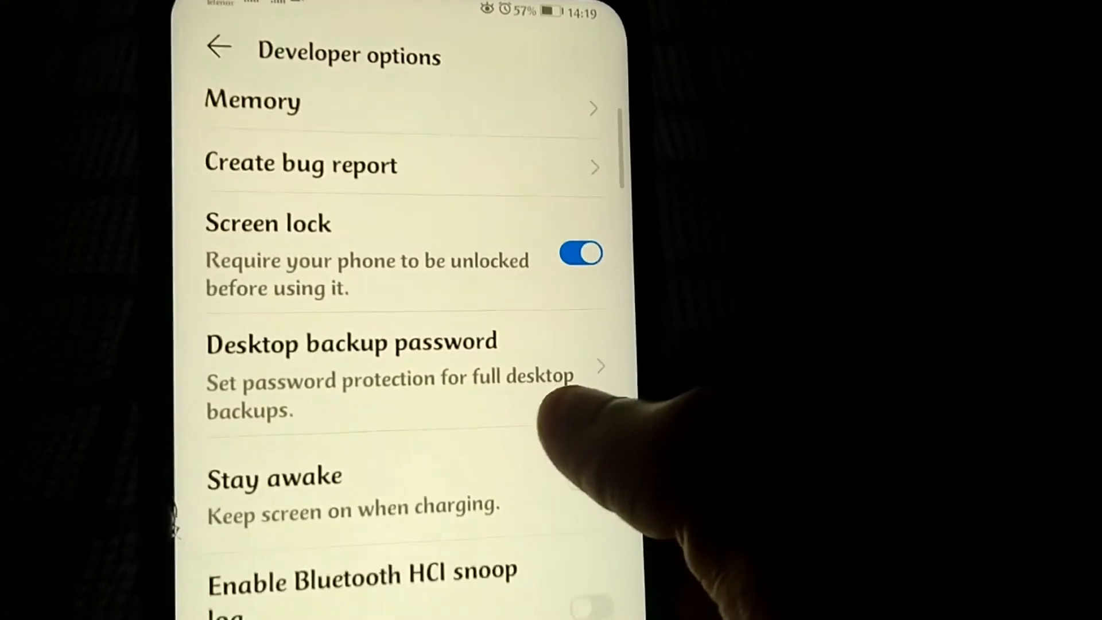